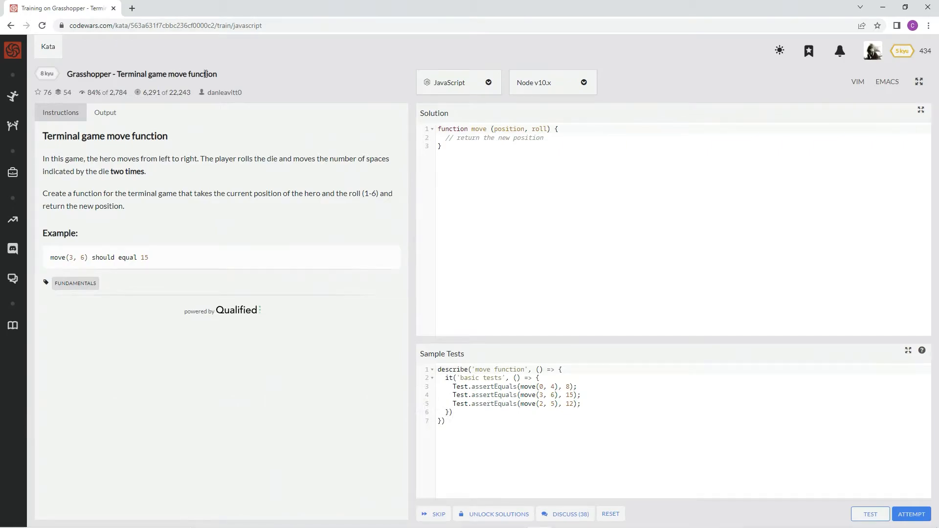
pyautogui.moveTo(222, 105)
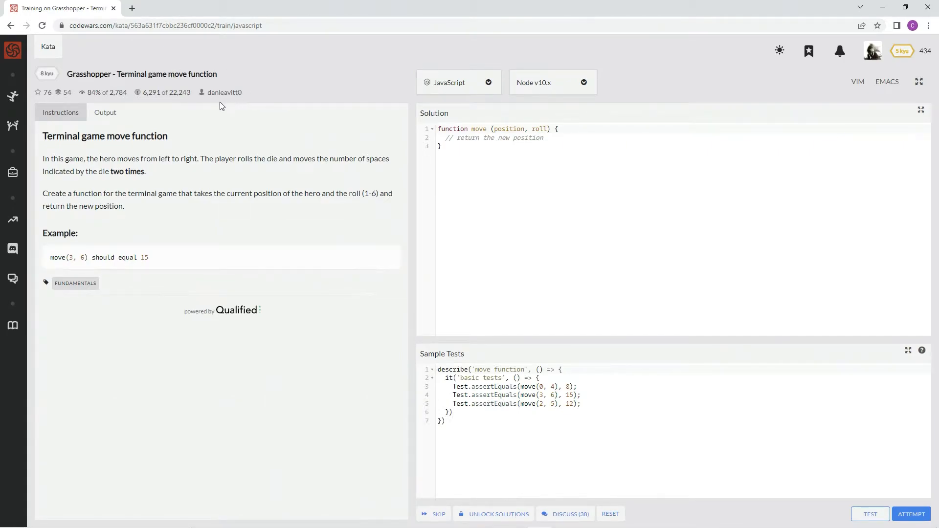
pyautogui.moveTo(212, 103)
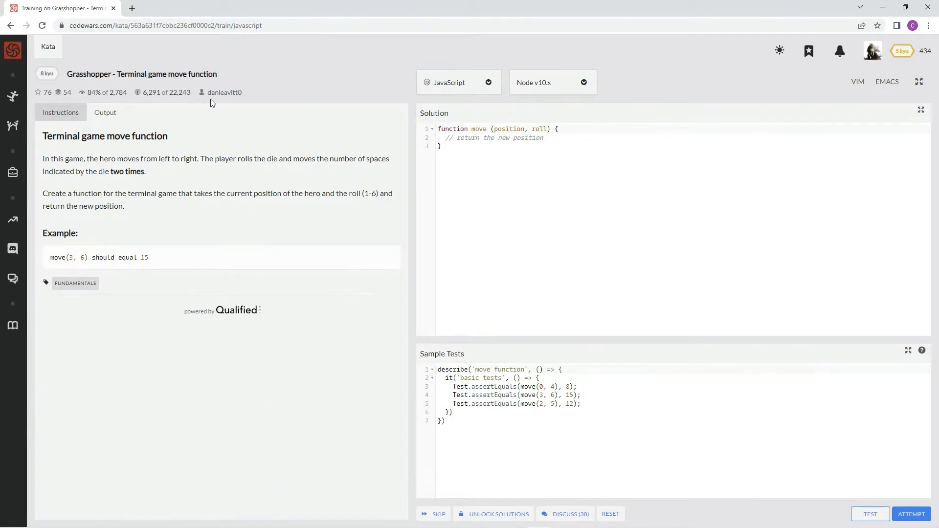
pyautogui.moveTo(244, 100)
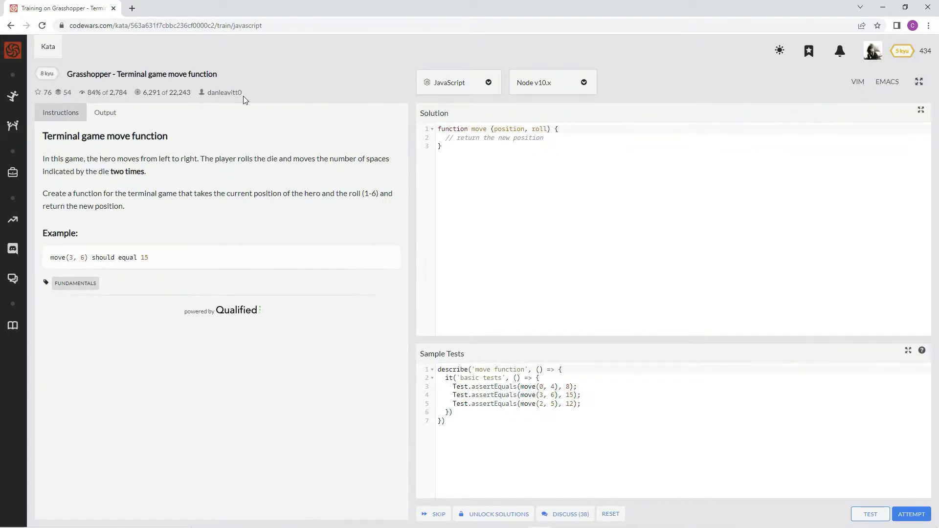
pyautogui.moveTo(236, 99)
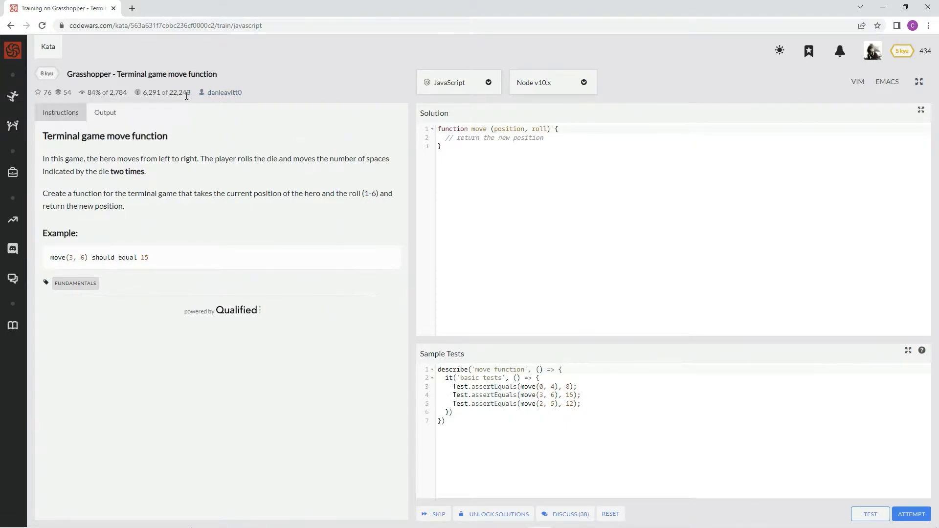
pyautogui.moveTo(92, 103)
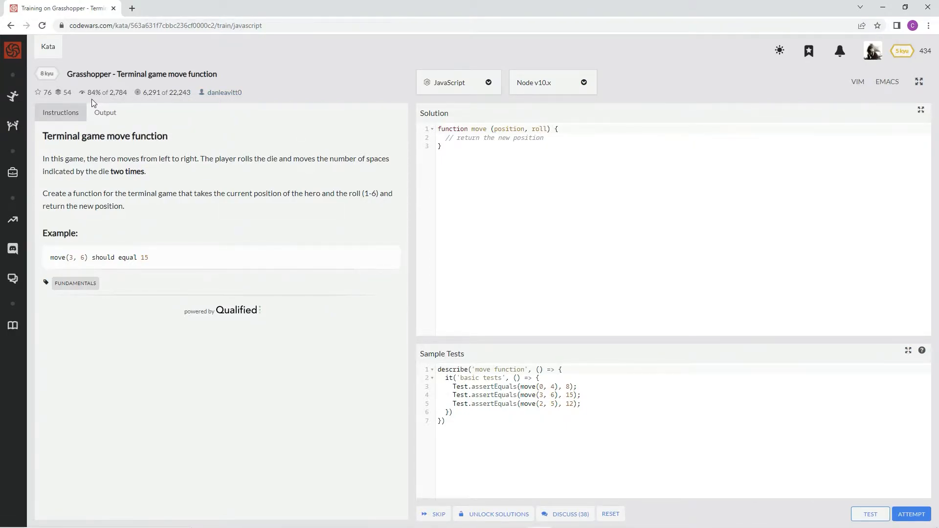
pyautogui.moveTo(99, 92)
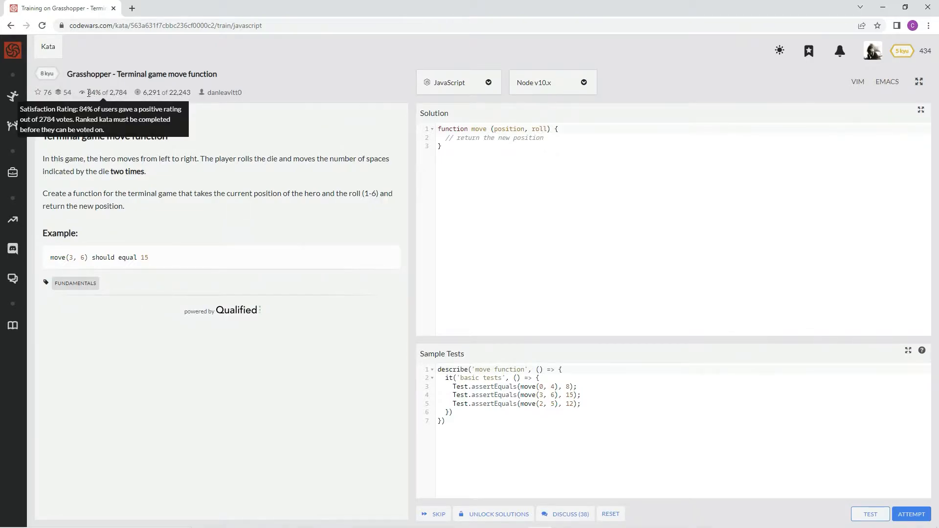
pyautogui.moveTo(151, 106)
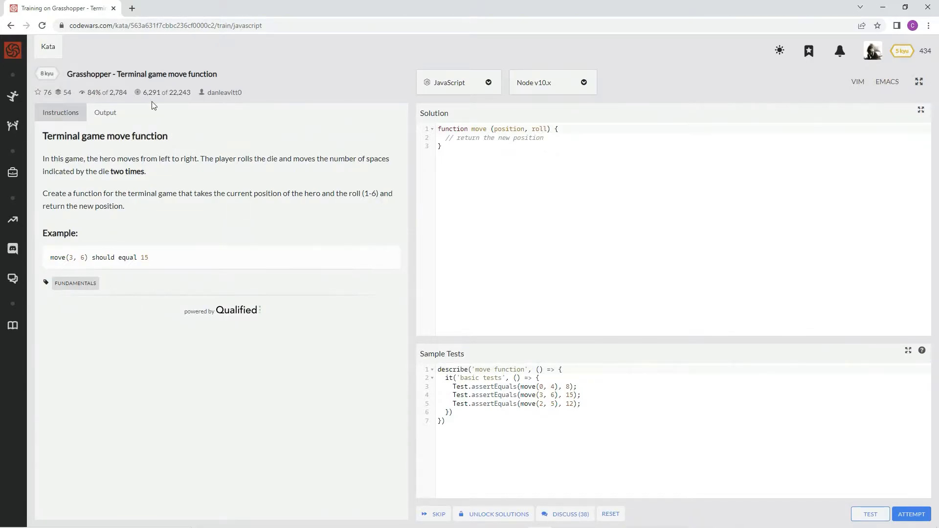
pyautogui.moveTo(91, 162)
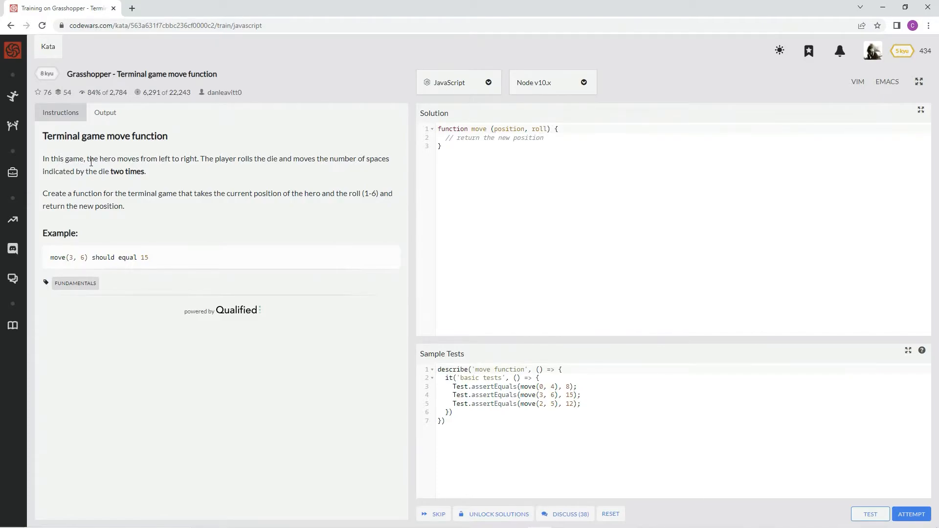
pyautogui.moveTo(178, 161)
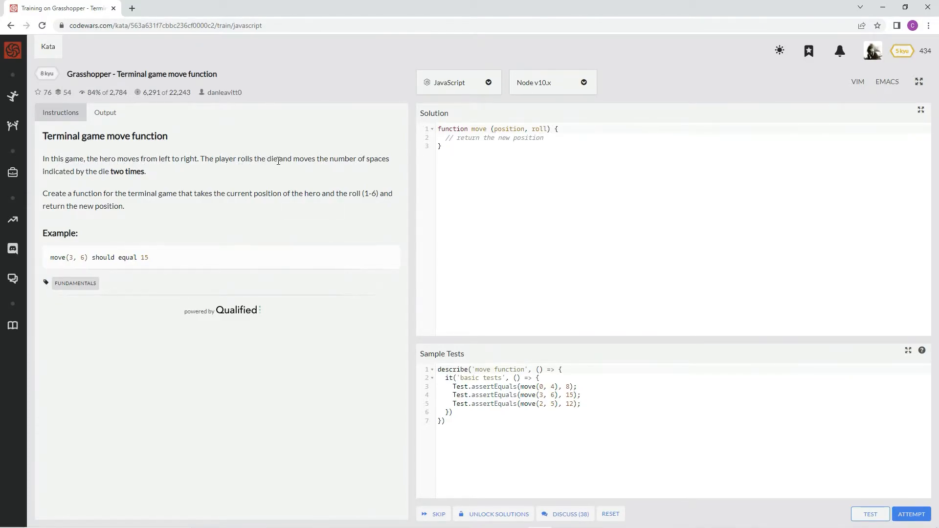
pyautogui.moveTo(367, 162)
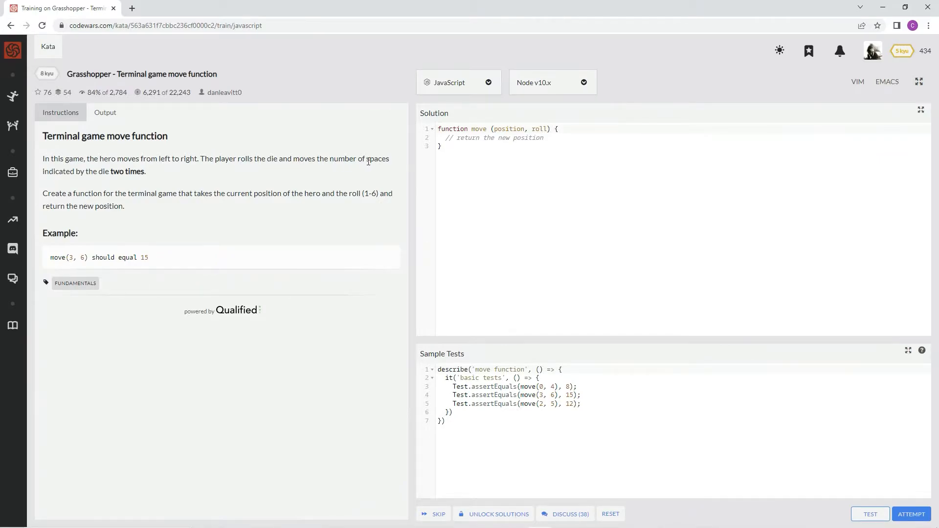
pyautogui.moveTo(102, 172)
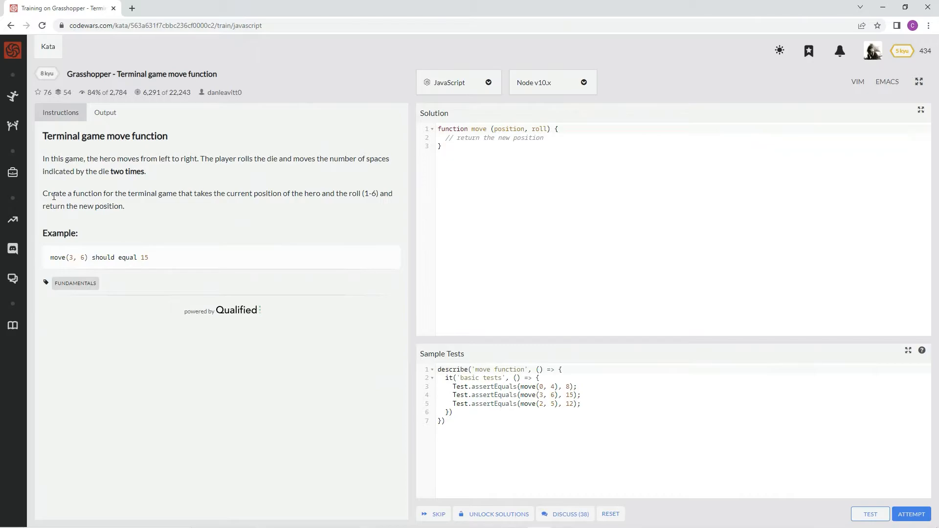
pyautogui.moveTo(188, 190)
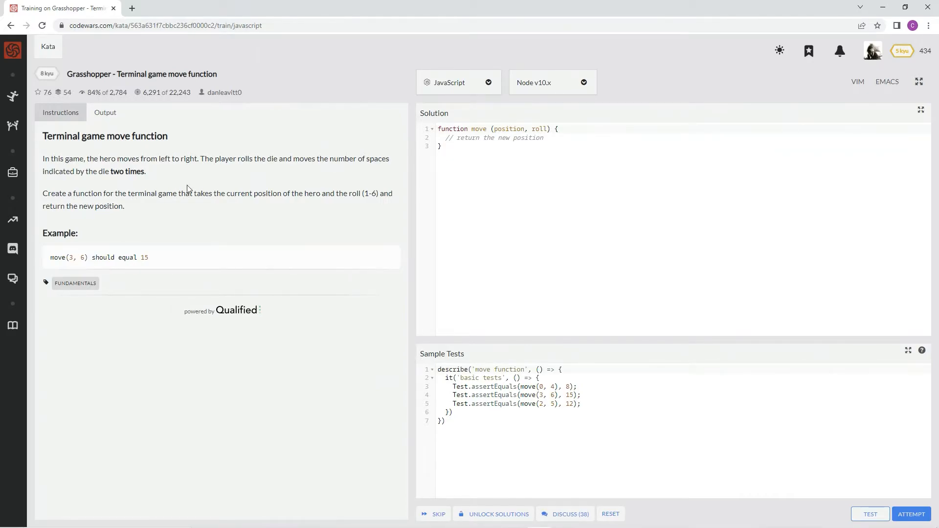
pyautogui.moveTo(276, 193)
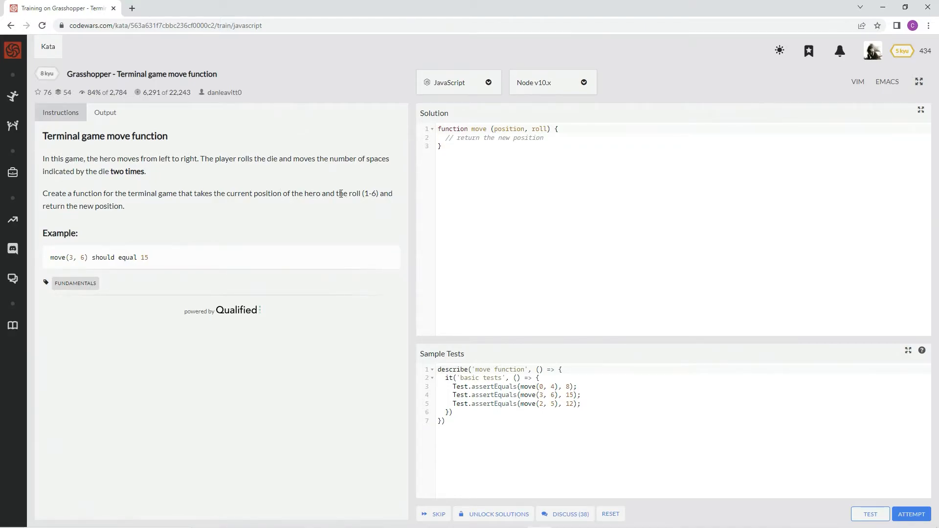
pyautogui.moveTo(59, 208)
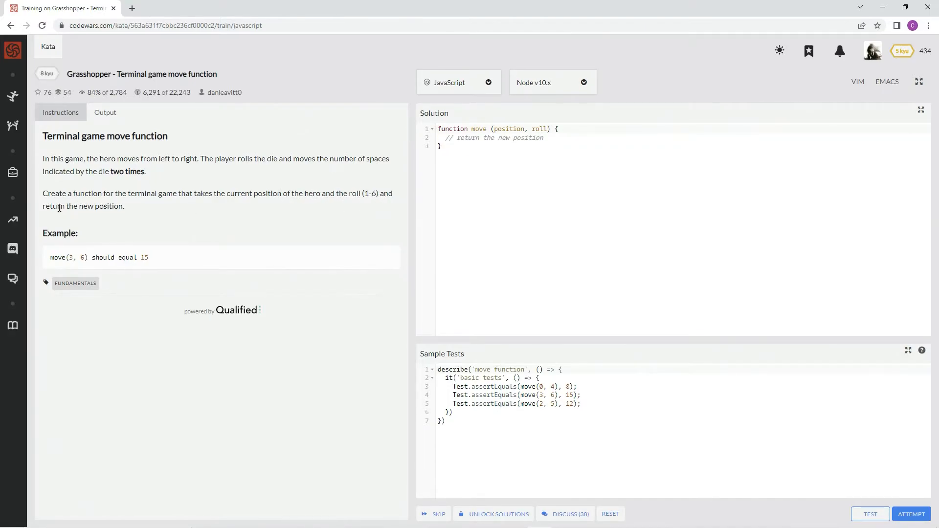
pyautogui.moveTo(159, 215)
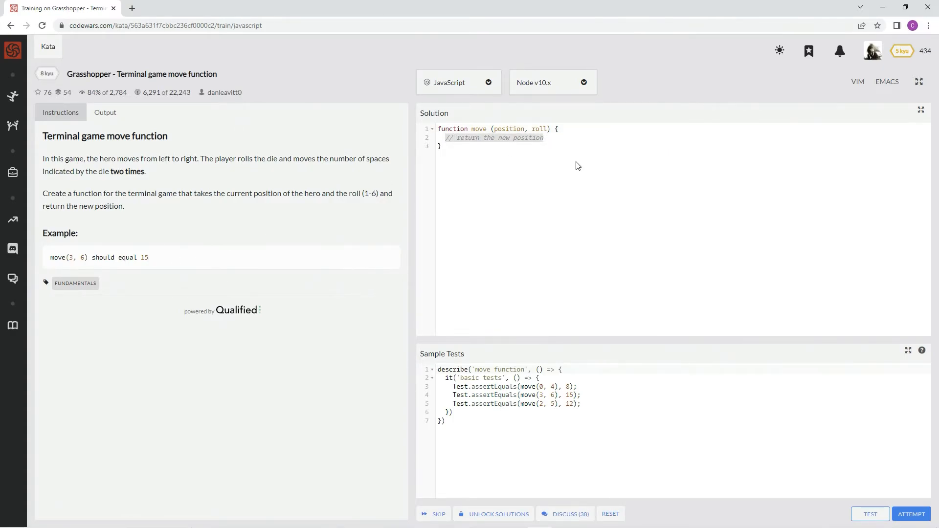
# Write the move body as 'return position + roll * 2'
pyautogui.write('retur')
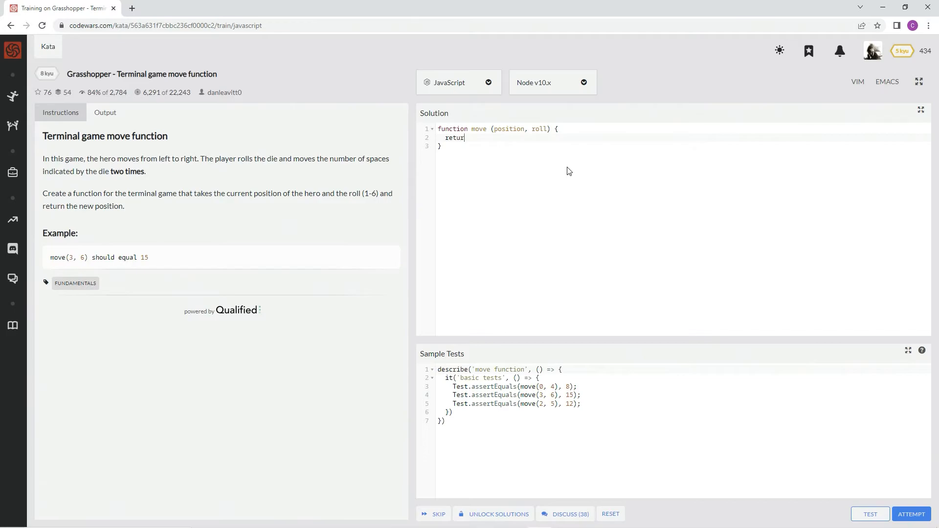
pyautogui.write('n position')
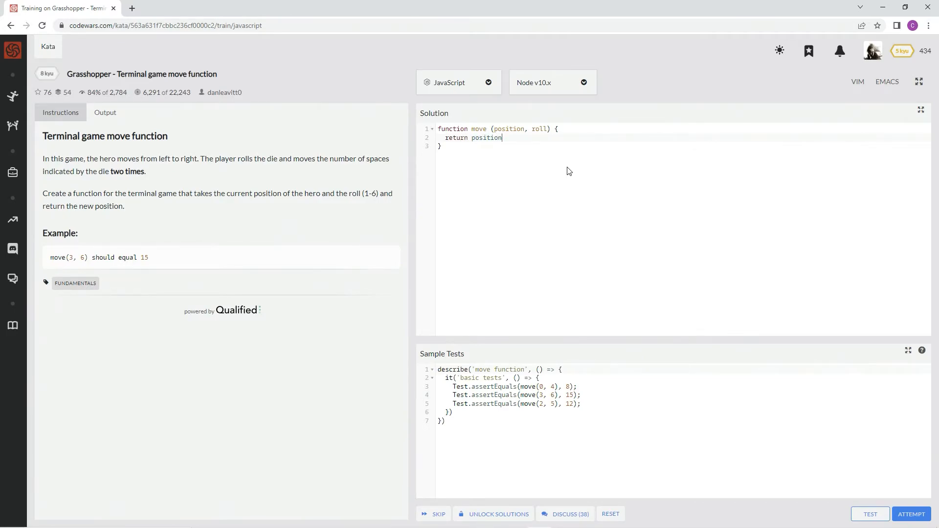
pyautogui.write('+')
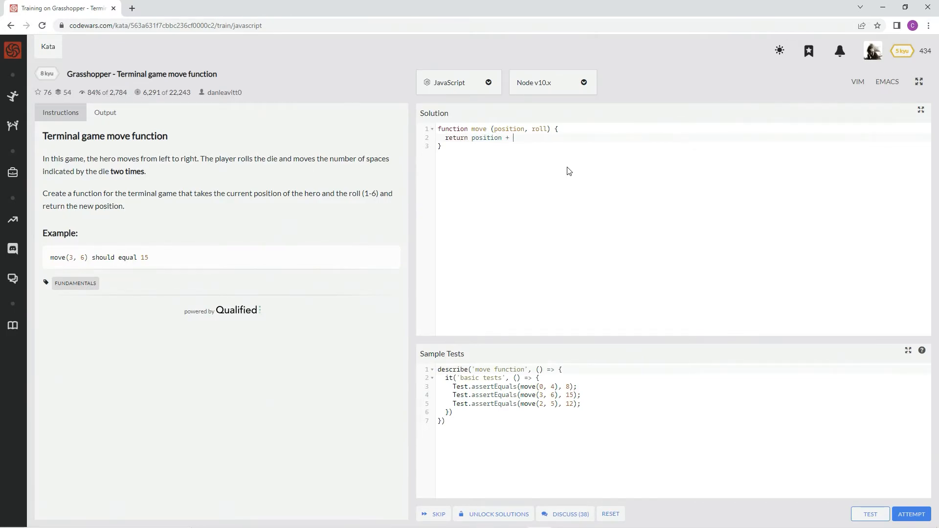
pyautogui.write('roll * 2')
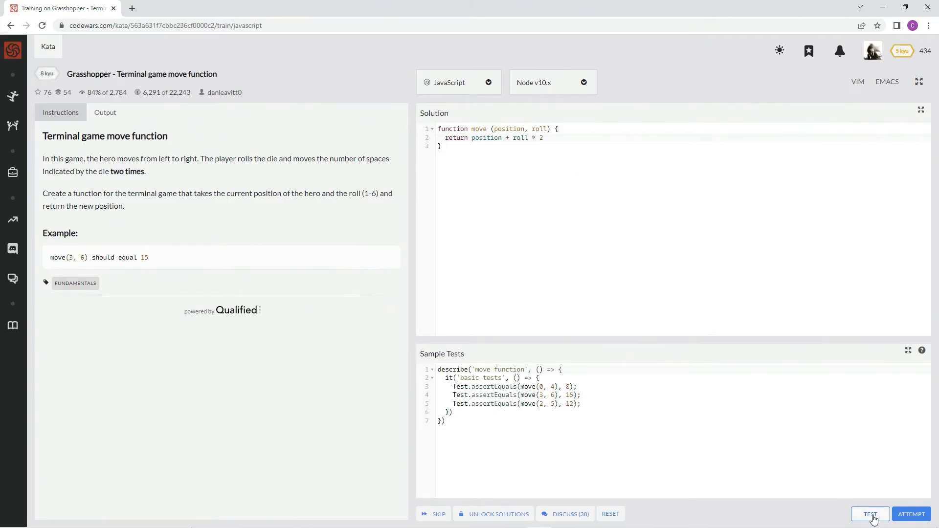
# Pass the sample tests and the full attempt, then submit the solution
pyautogui.click(870, 514)
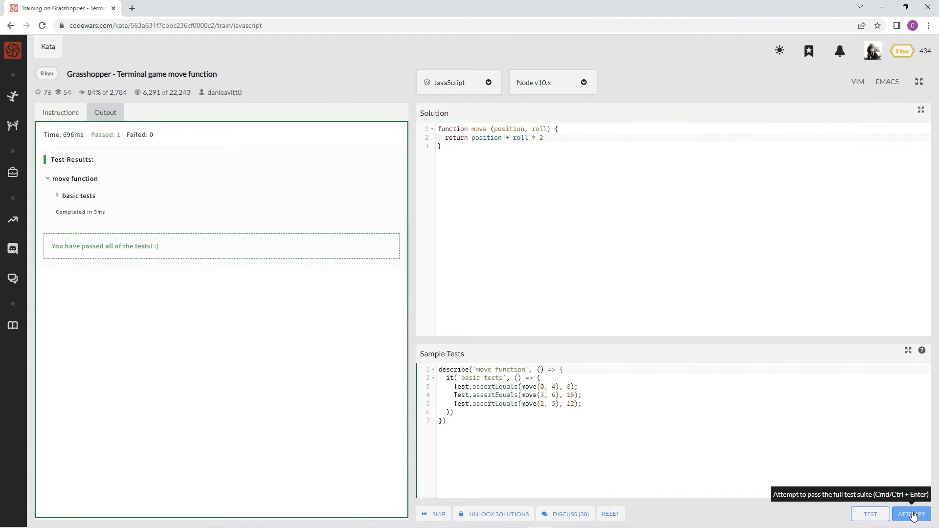
pyautogui.click(910, 514)
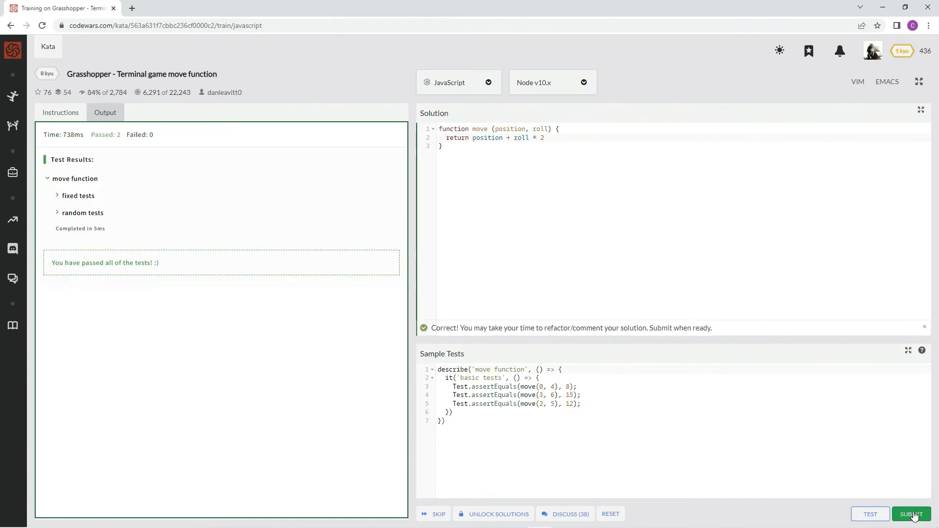
pyautogui.click(911, 513)
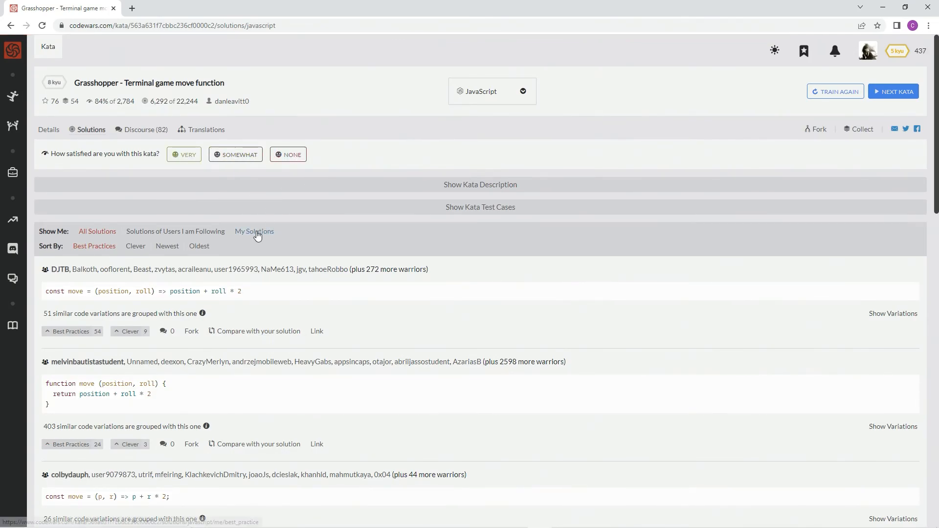
# Filter to My Solutions and give my solution a Best Practices vote
pyautogui.click(254, 231)
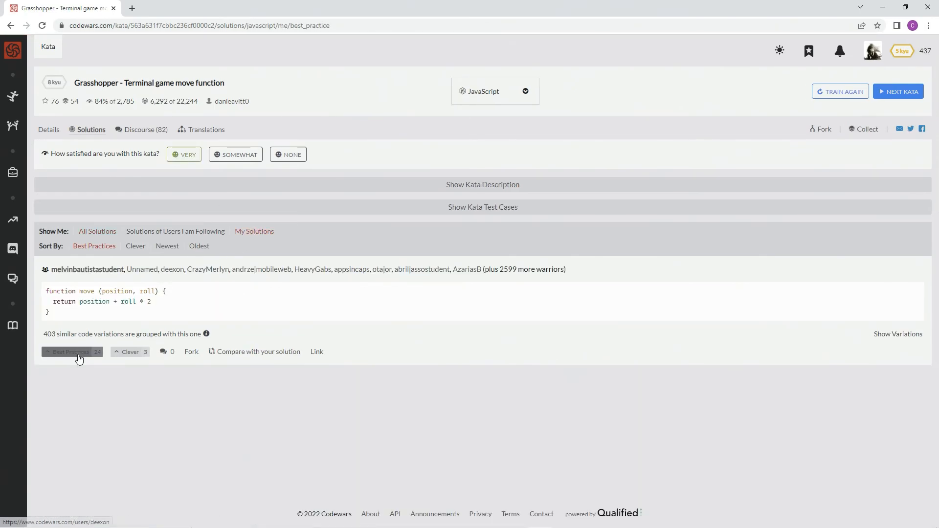
pyautogui.click(71, 351)
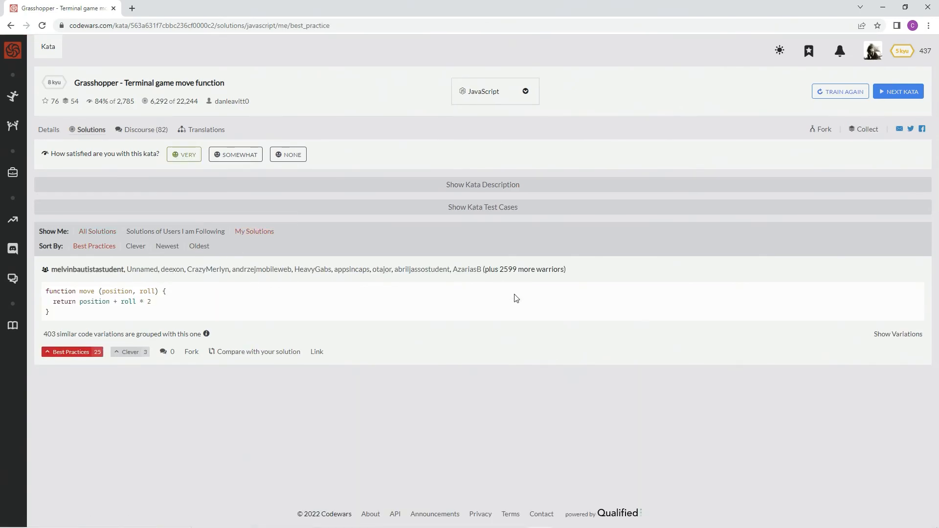